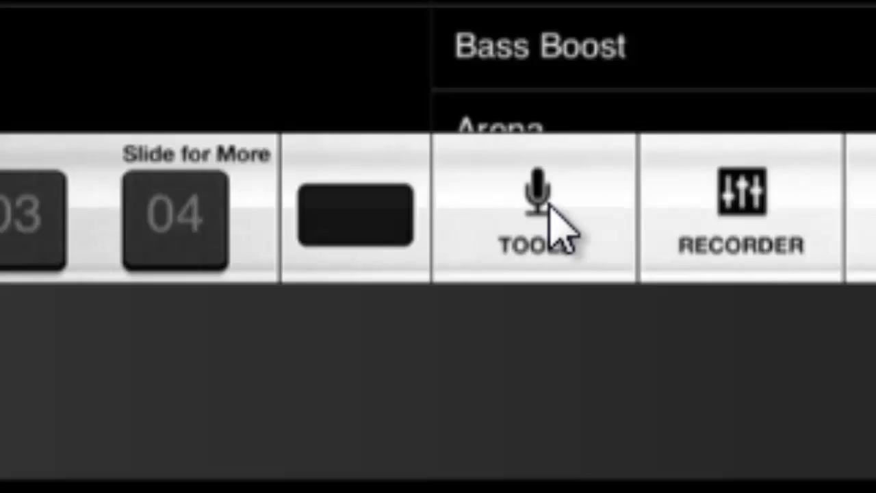
- Bring up the Tools popover, then start and stop the D Minor vocal trainer exercise
{"action": "left_click", "coordinate": [534, 217]}
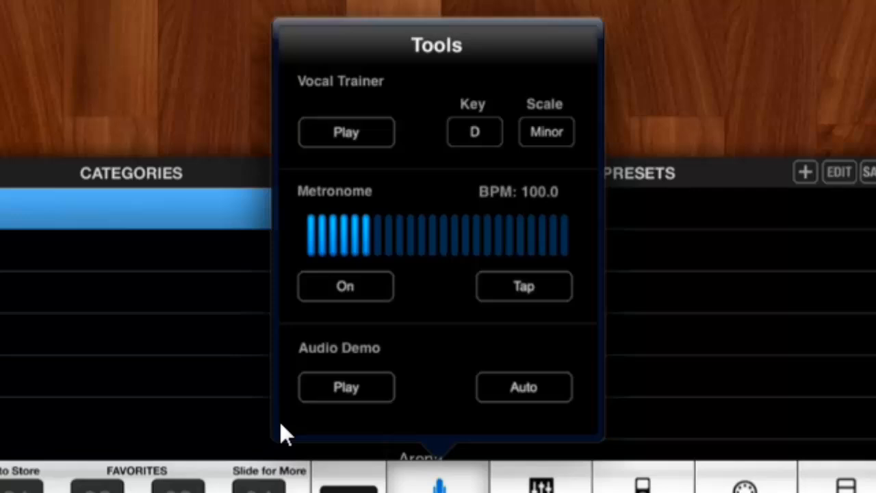
{"action": "mouse_move", "coordinate": [486, 391]}
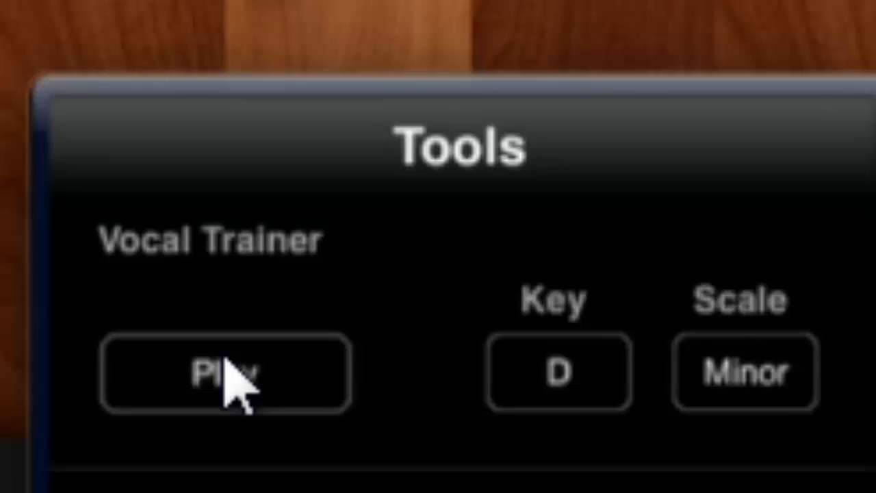
{"action": "mouse_move", "coordinate": [499, 349]}
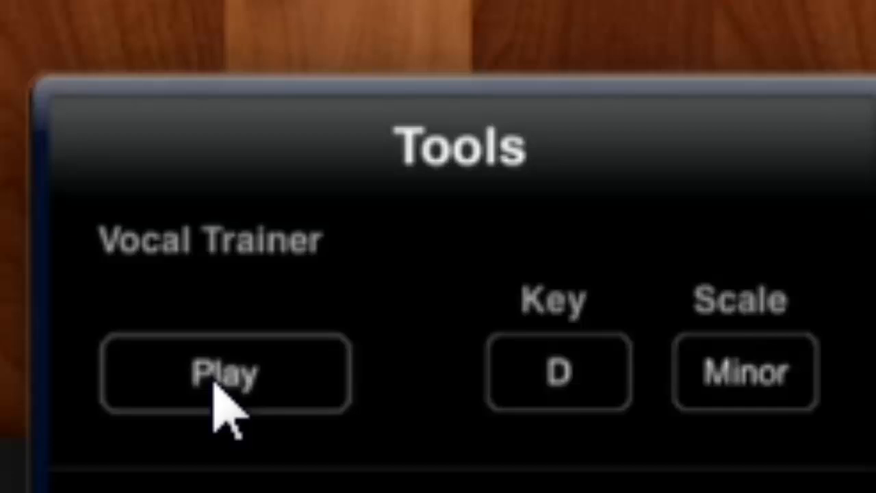
{"action": "left_click", "coordinate": [224, 372]}
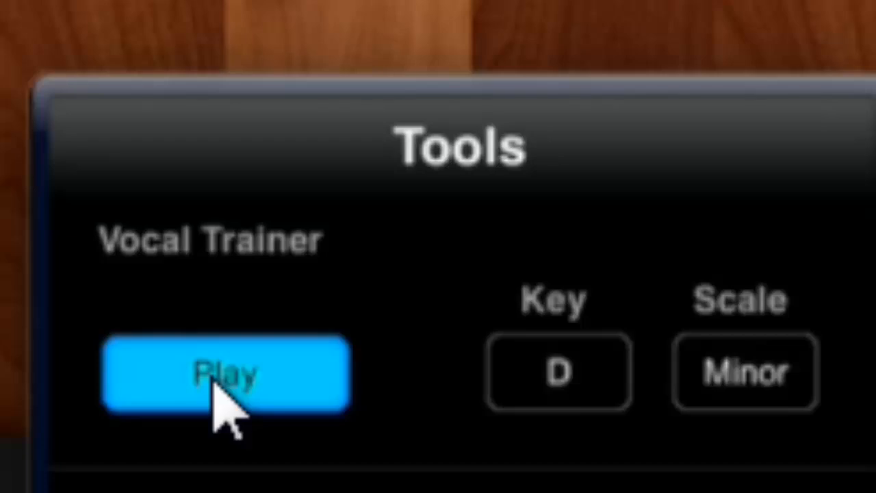
{"action": "left_click", "coordinate": [225, 372]}
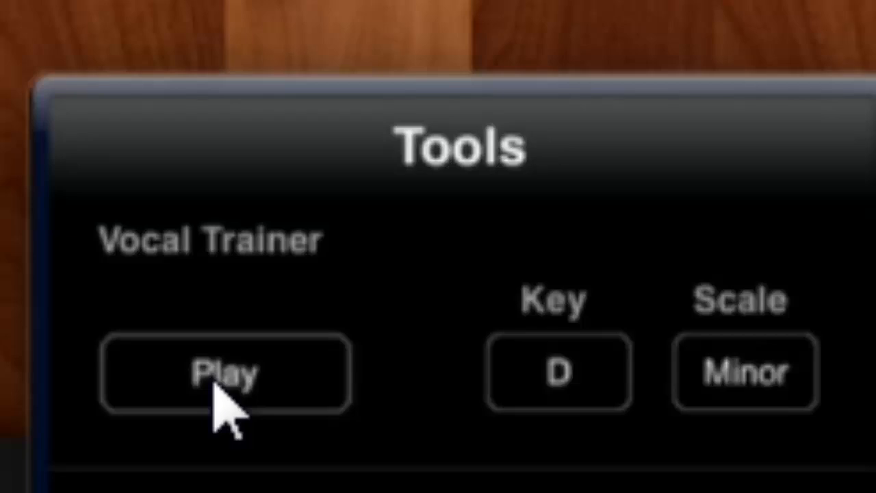
{"action": "mouse_move", "coordinate": [600, 370]}
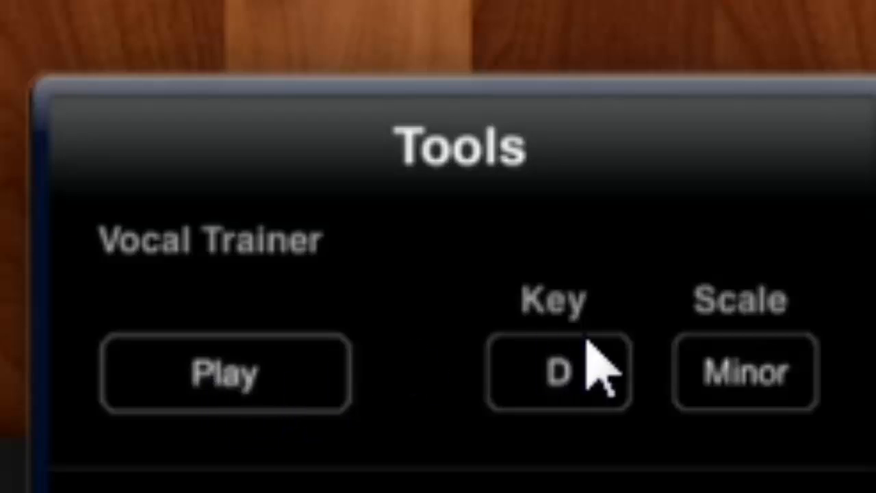
- Step the trainer key up from D through D#, E to G and switch the scale to Major
{"action": "left_click", "coordinate": [558, 372]}
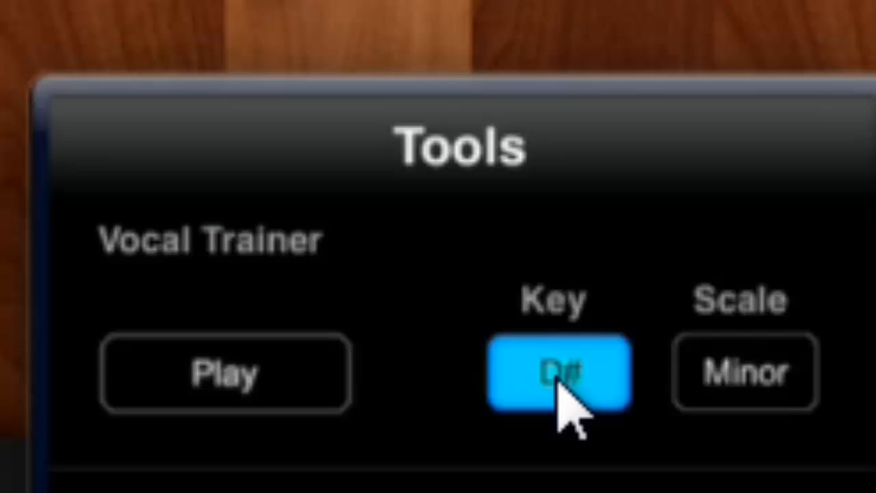
{"action": "left_click", "coordinate": [558, 372]}
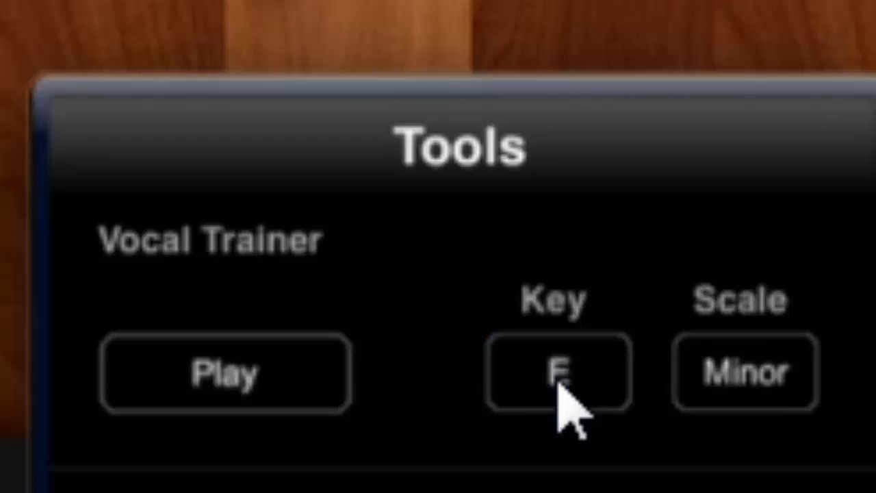
{"action": "left_click", "coordinate": [559, 373]}
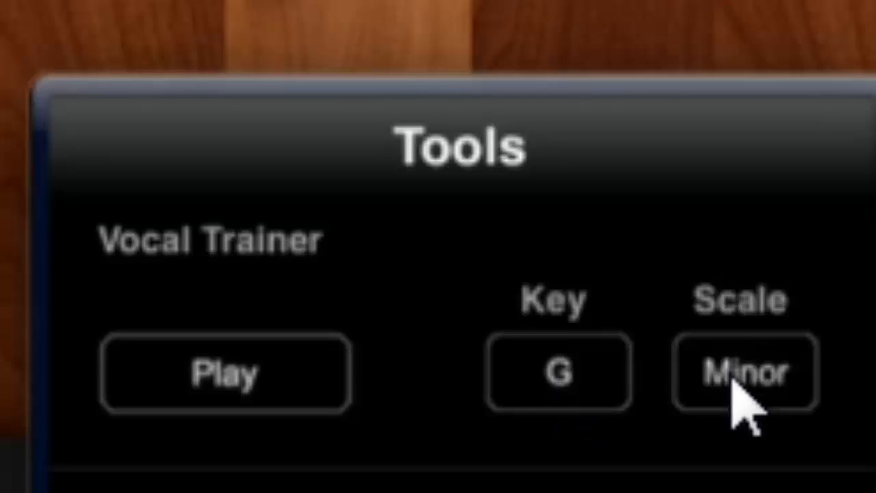
{"action": "left_click", "coordinate": [745, 372]}
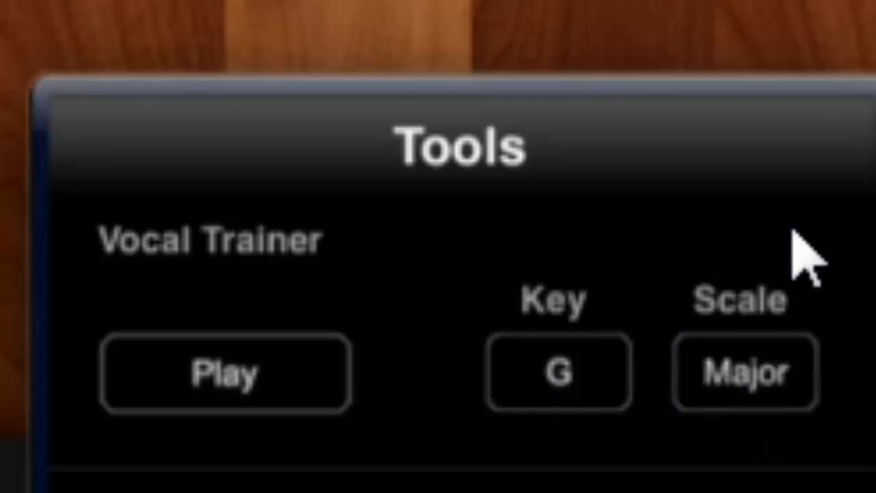
{"action": "mouse_move", "coordinate": [561, 486]}
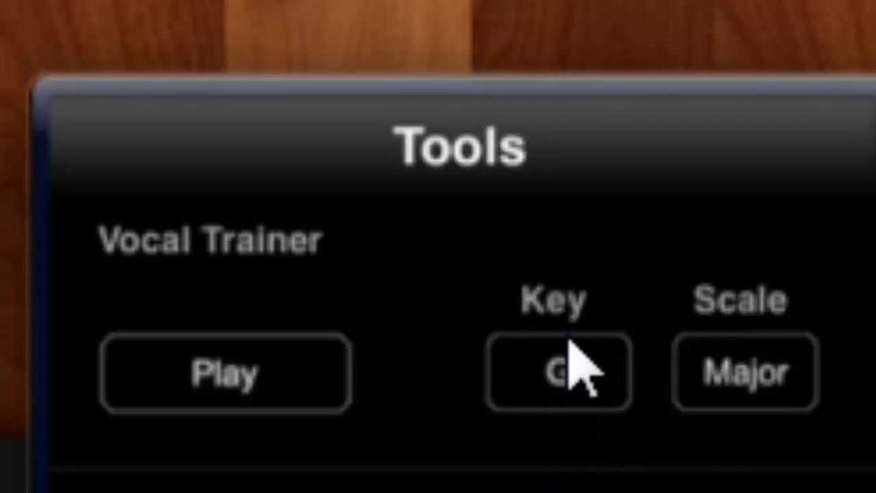
{"action": "mouse_move", "coordinate": [246, 418]}
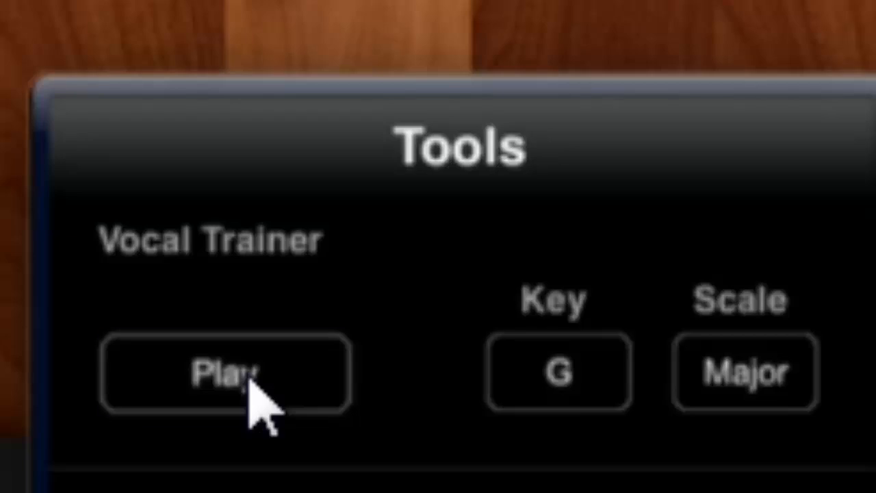
- Start the G Major vocal trainer exercise, then stop it
{"action": "left_click", "coordinate": [224, 372]}
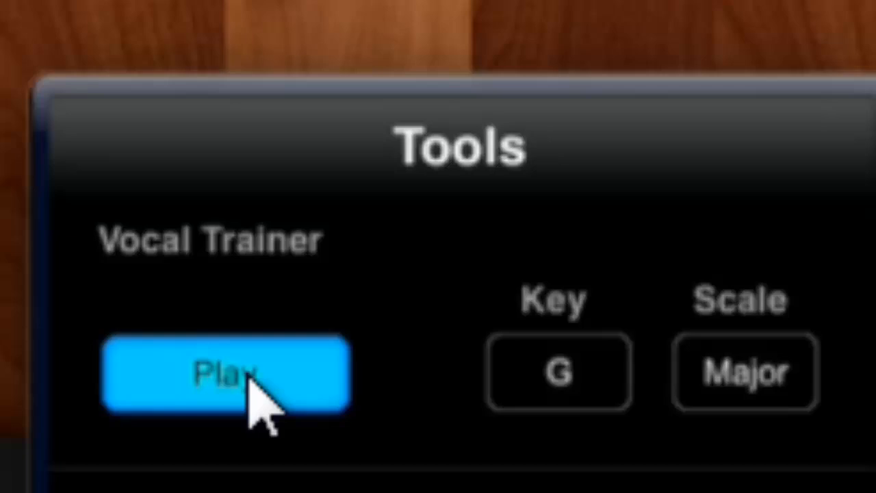
{"action": "left_click", "coordinate": [226, 372]}
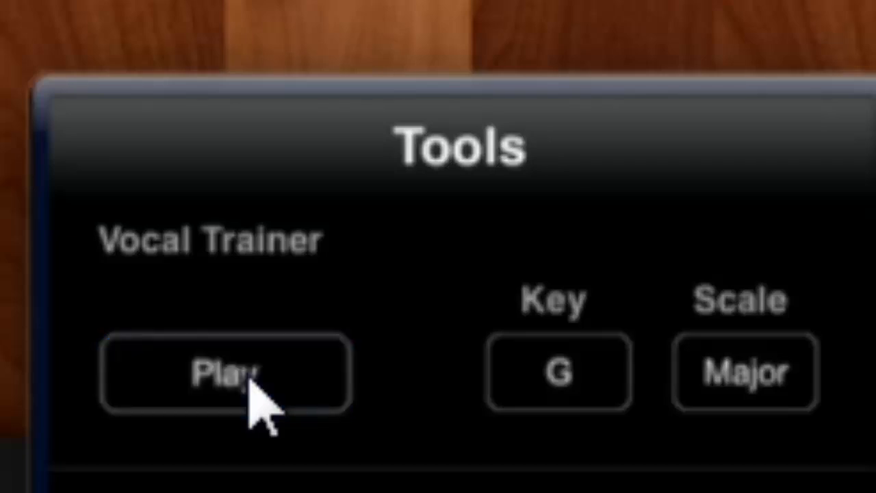
{"action": "mouse_move", "coordinate": [411, 452]}
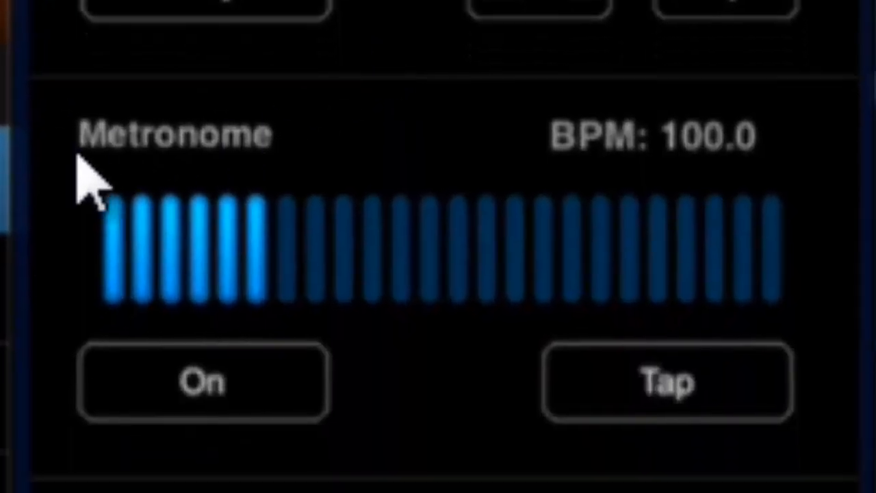
{"action": "mouse_move", "coordinate": [862, 158]}
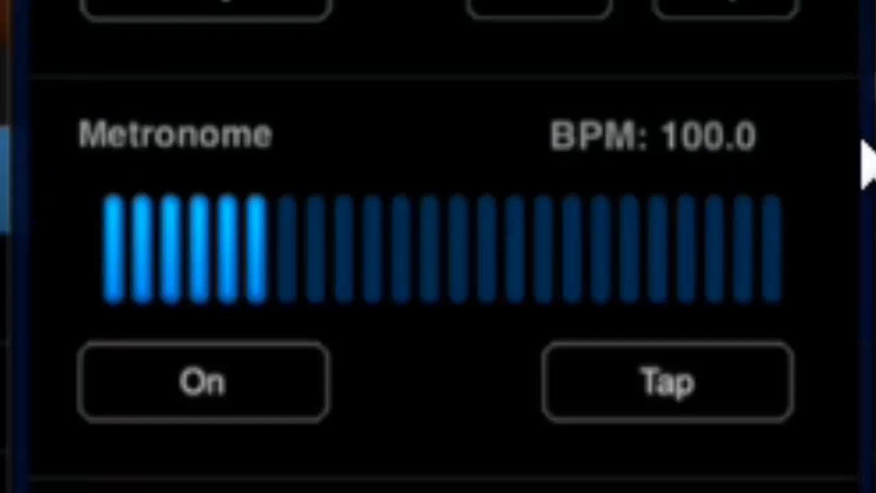
{"action": "mouse_move", "coordinate": [753, 178]}
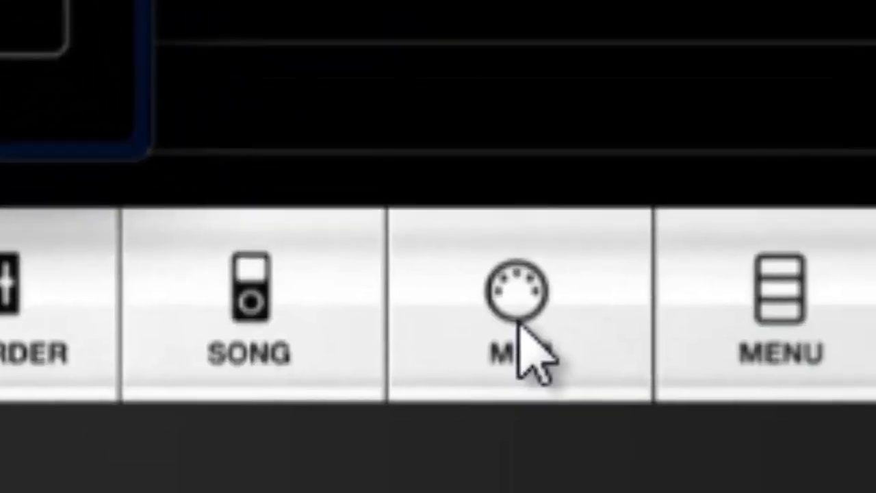
- Show and dismiss the iRig PRO / iRig MIDI pedalboard information twice
{"action": "left_click", "coordinate": [514, 366]}
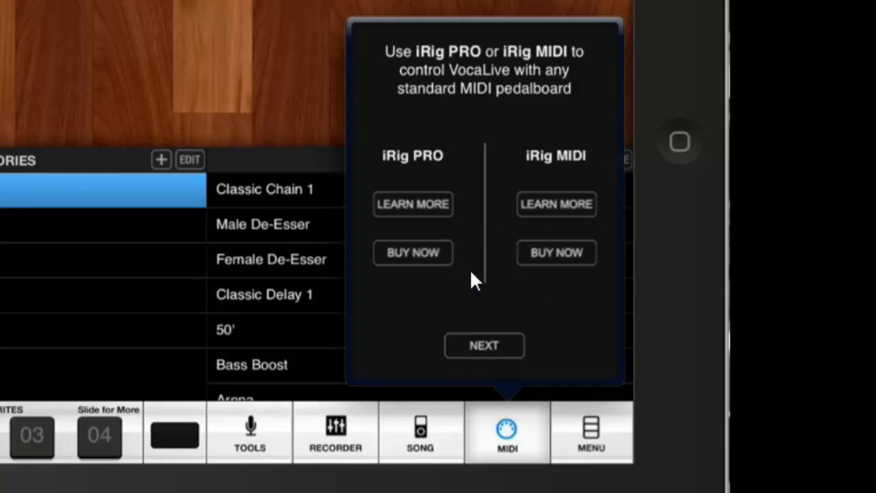
{"action": "mouse_move", "coordinate": [509, 438]}
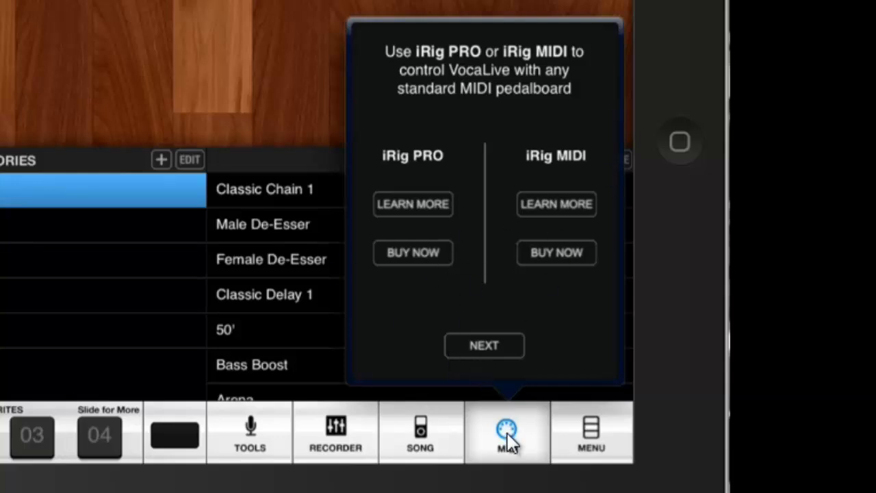
{"action": "left_click", "coordinate": [508, 432]}
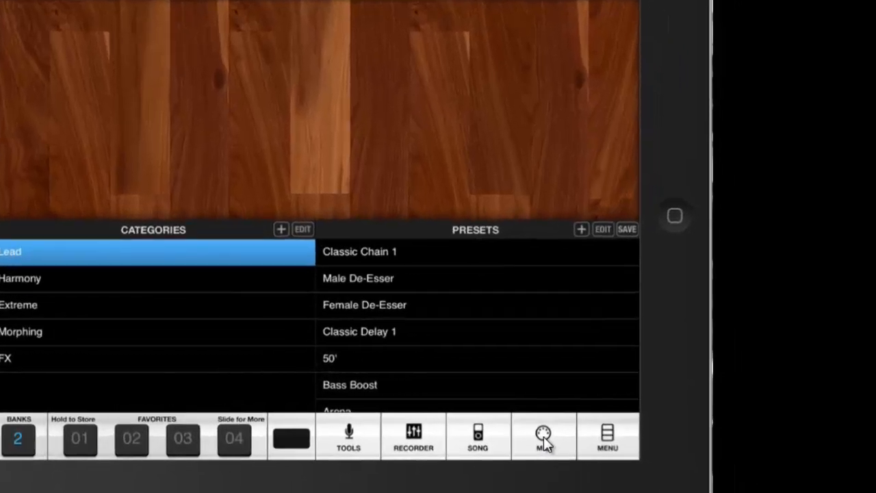
{"action": "left_click", "coordinate": [545, 437]}
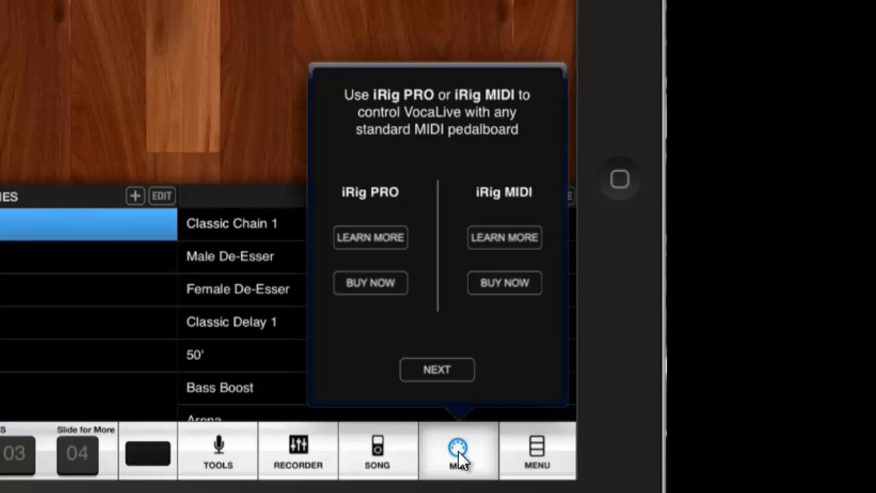
{"action": "left_click", "coordinate": [437, 370]}
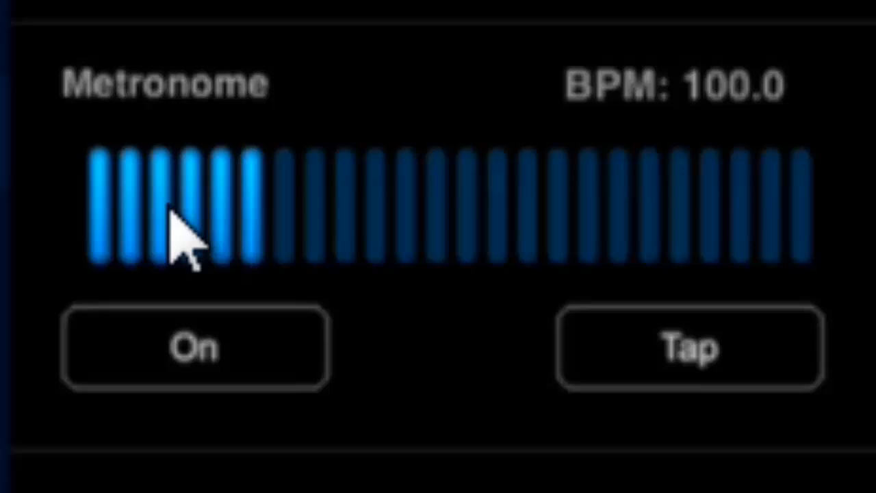
{"action": "mouse_move", "coordinate": [794, 148]}
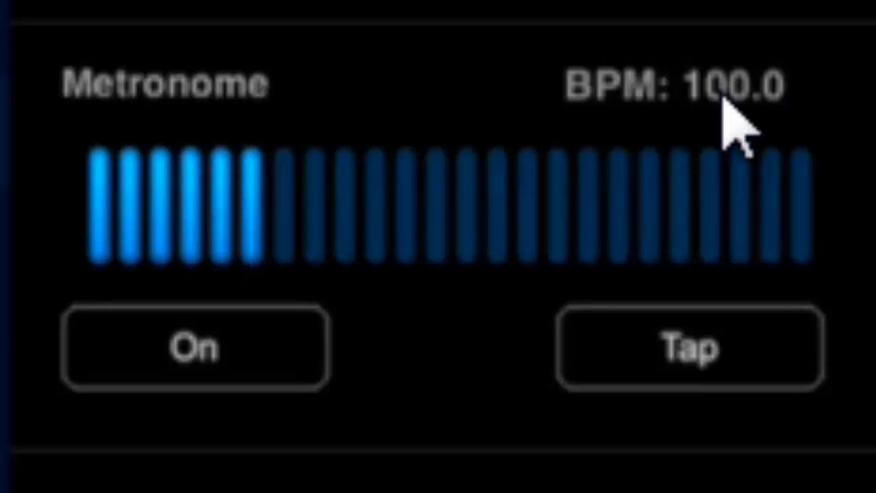
{"action": "mouse_move", "coordinate": [288, 349]}
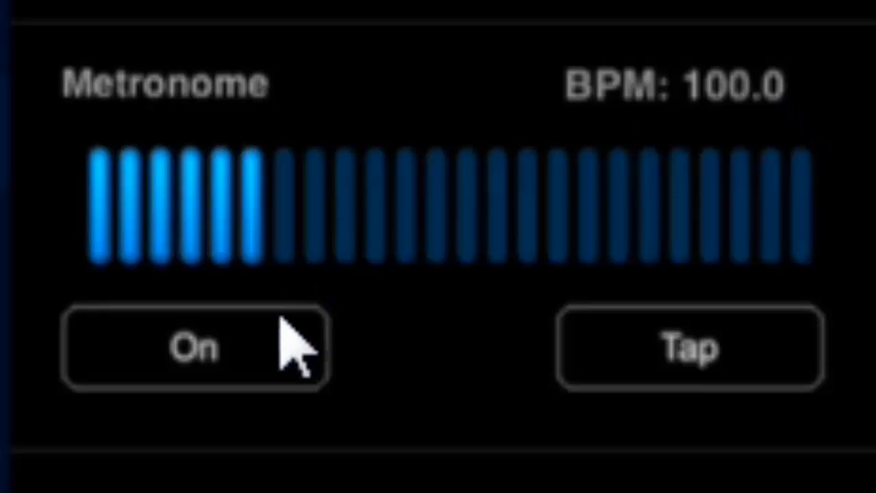
{"action": "mouse_move", "coordinate": [588, 267]}
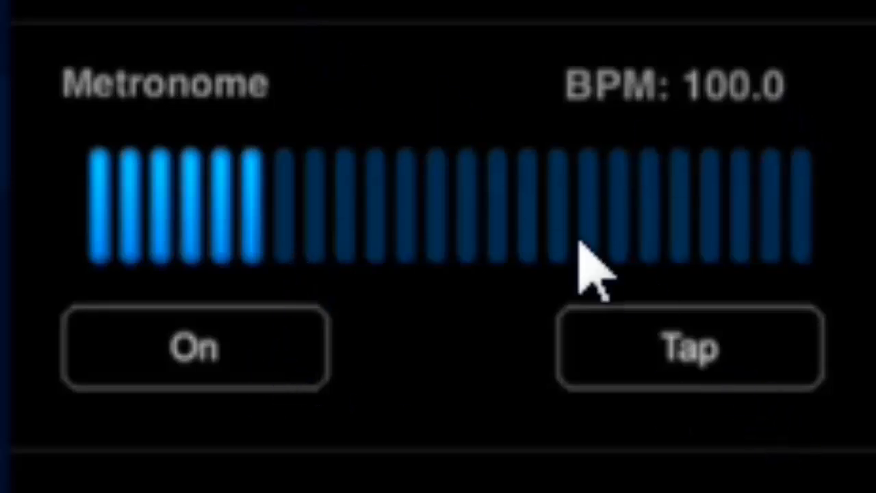
{"action": "mouse_move", "coordinate": [294, 206]}
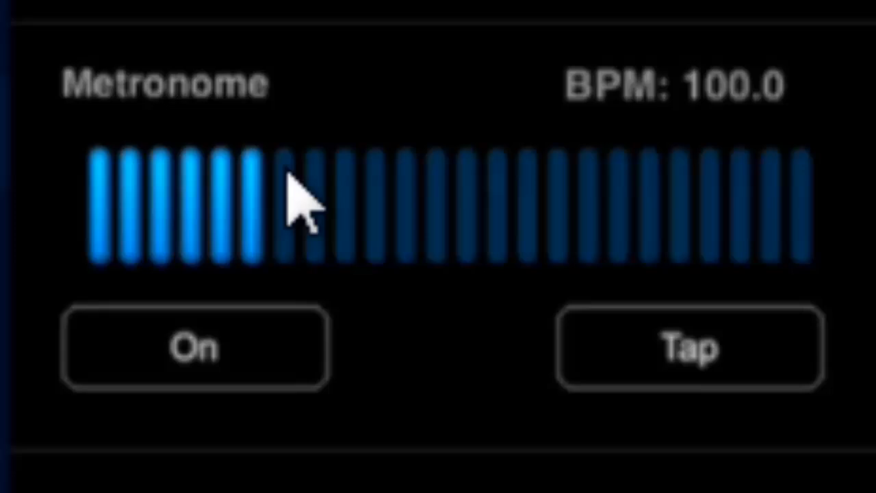
{"action": "mouse_move", "coordinate": [373, 162]}
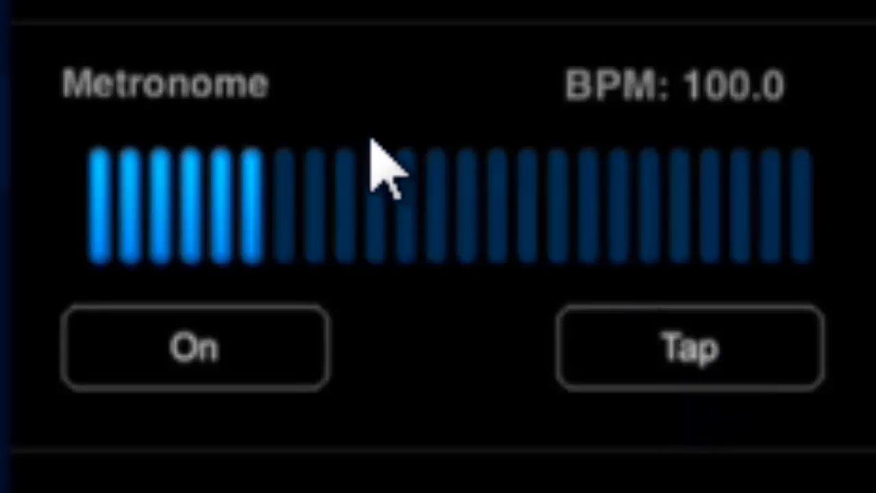
{"action": "mouse_move", "coordinate": [372, 137]}
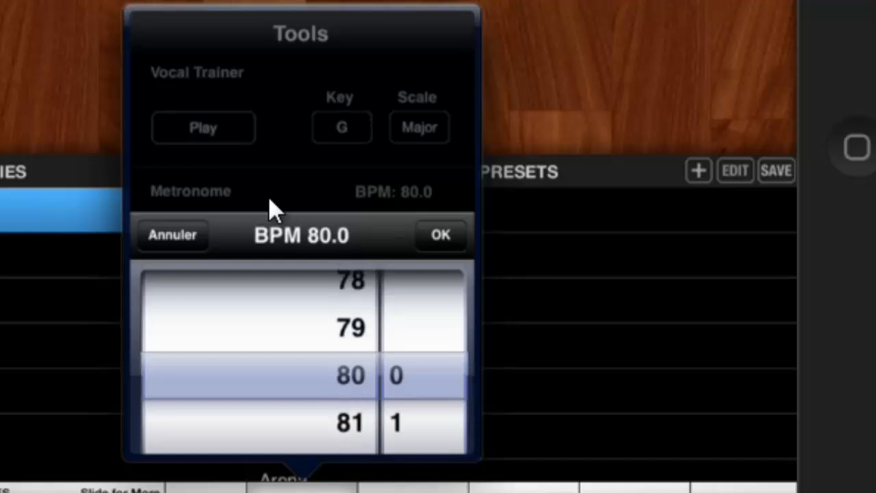
- Spin the BPM picker to 80.9 and confirm it as the metronome tempo
{"action": "scroll", "scroll_direction": "down", "scroll_amount": 3}
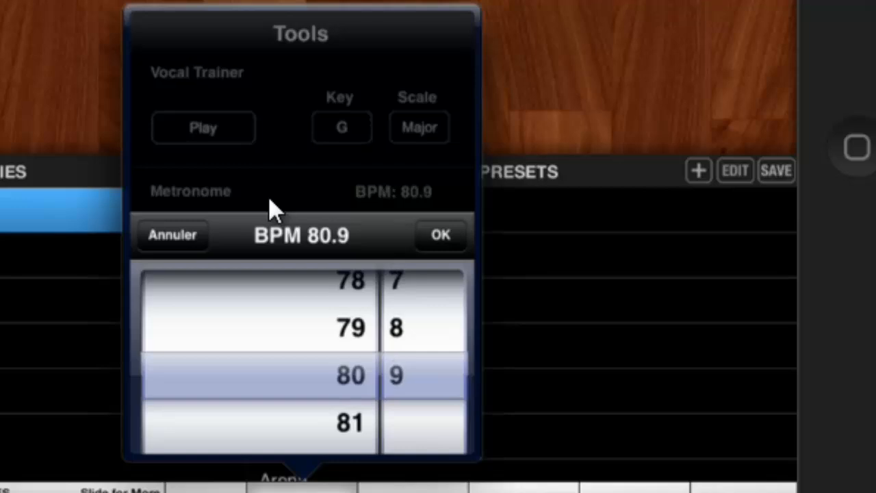
{"action": "left_click", "coordinate": [441, 235]}
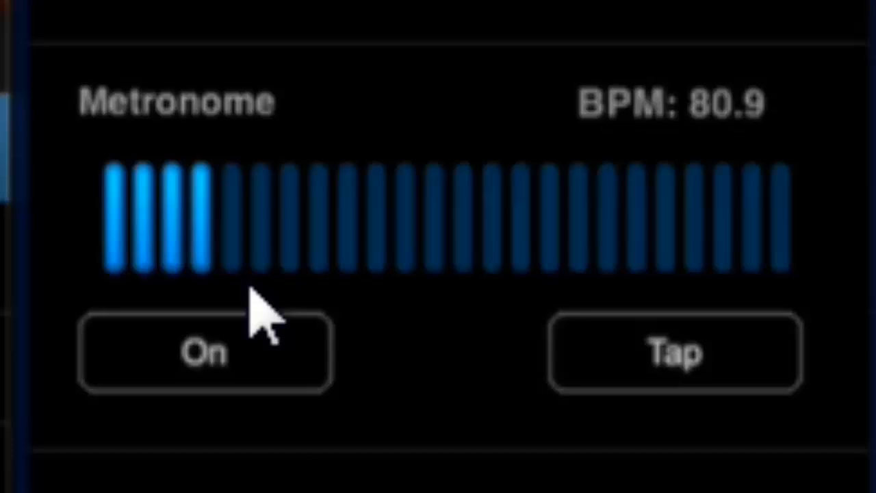
- Preview the metronome by switching it on and off at the current tempo
{"action": "left_click", "coordinate": [204, 353]}
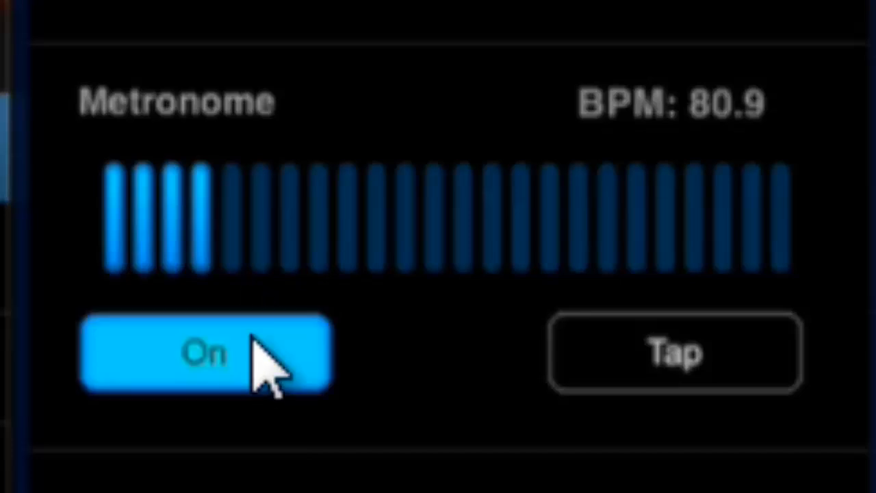
{"action": "left_click", "coordinate": [204, 353]}
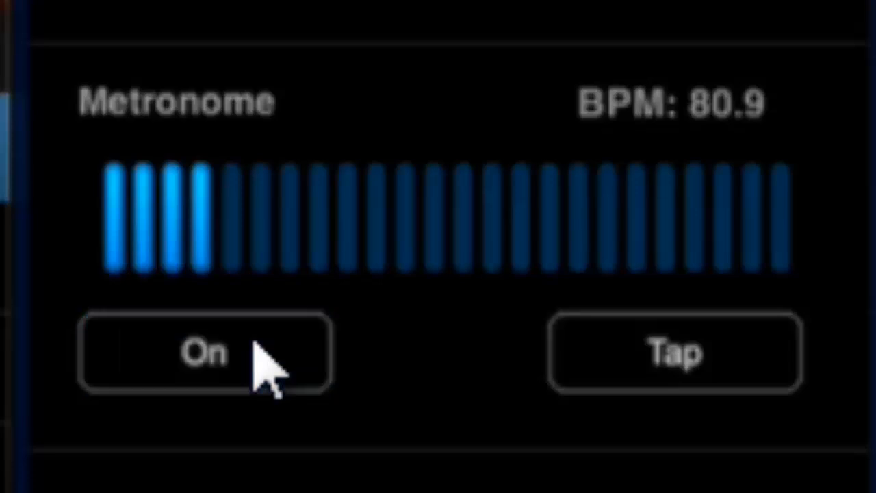
{"action": "mouse_move", "coordinate": [753, 404]}
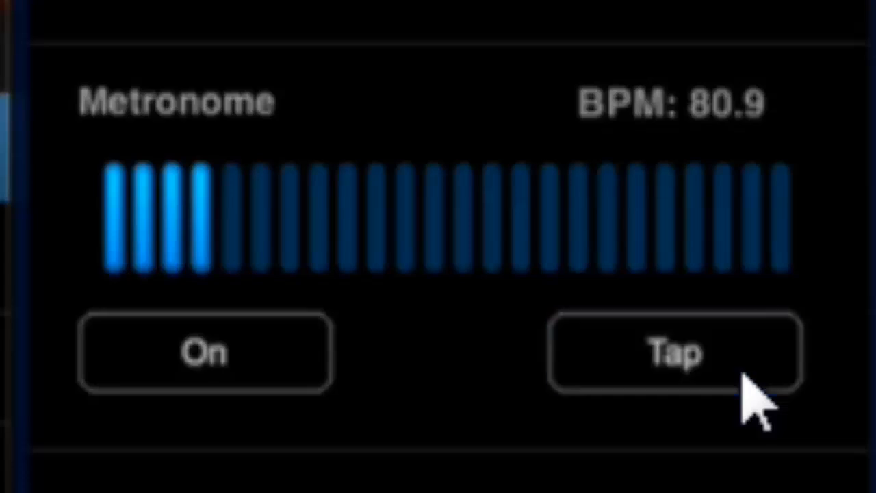
- Tap in a 147.4 BPM tempo, then run and stop the metronome at that tempo
{"action": "left_click", "coordinate": [674, 353]}
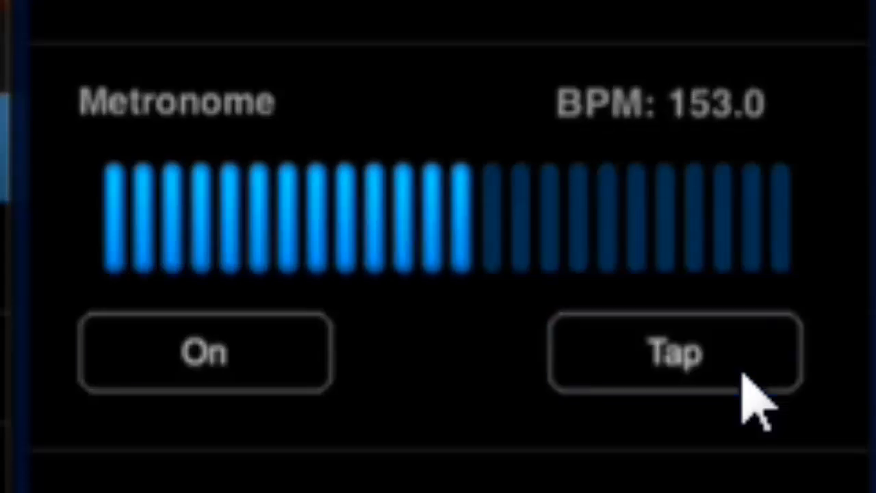
{"action": "left_click", "coordinate": [674, 353]}
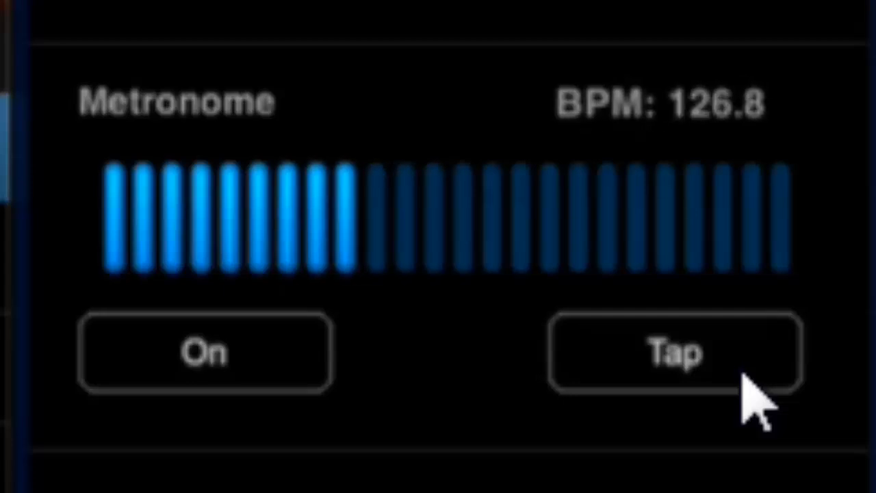
{"action": "left_click", "coordinate": [673, 353]}
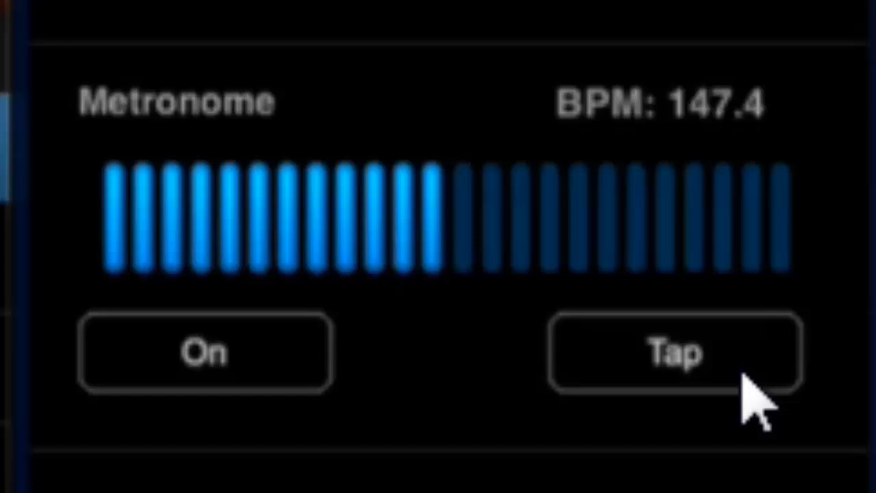
{"action": "left_click", "coordinate": [205, 350]}
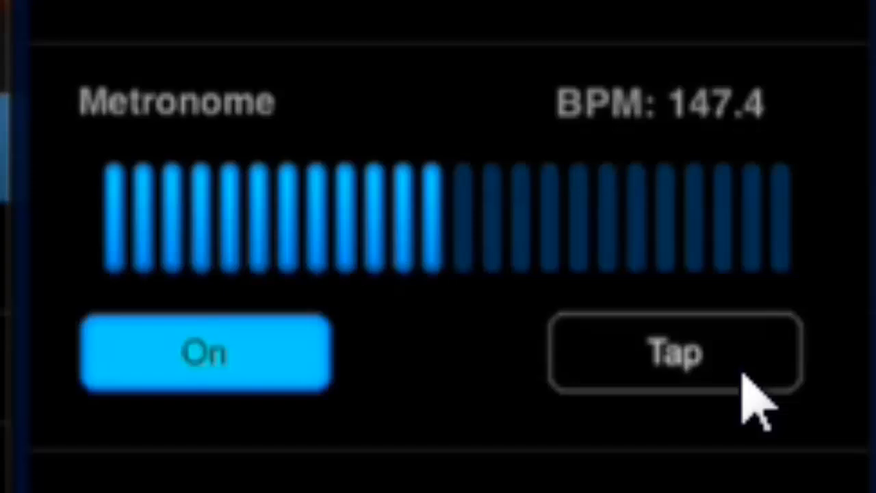
{"action": "left_click", "coordinate": [206, 353]}
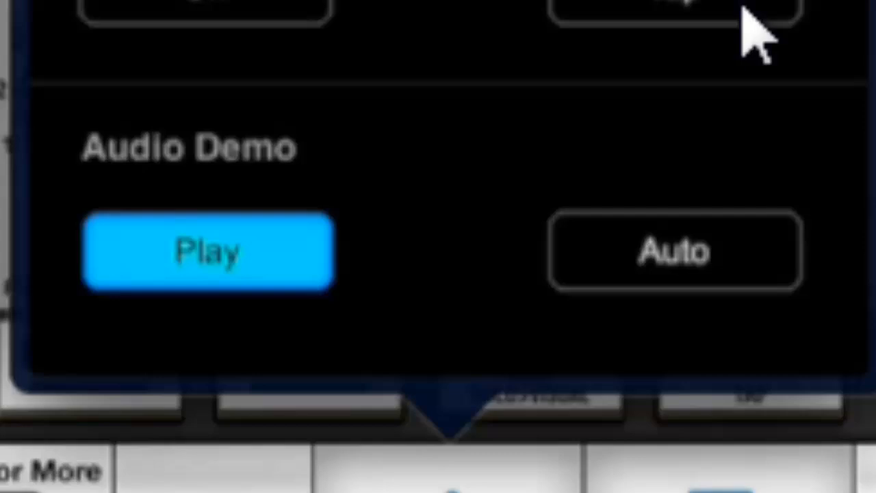
- Start the audio demo playing from the Audio Demo section
{"action": "left_click", "coordinate": [208, 251]}
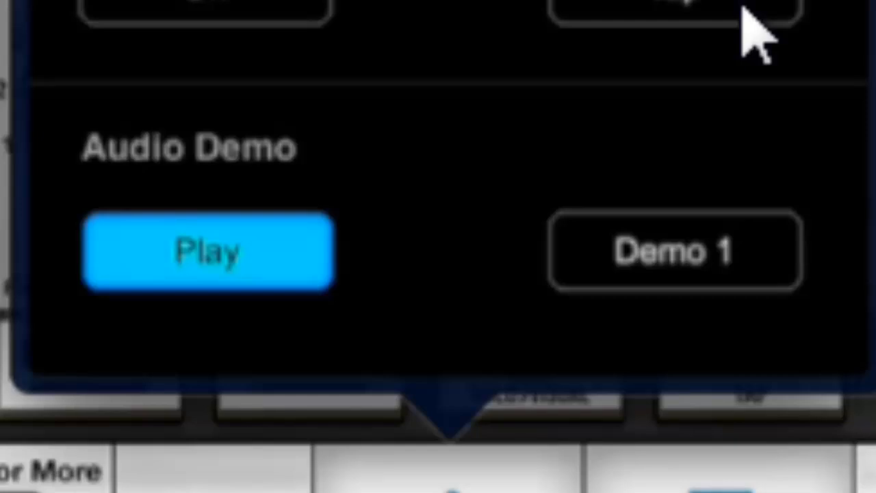
- Step the demo selector from Auto through Demo 1 to Demo 6, then reopen Tools over the presets
{"action": "left_click", "coordinate": [674, 250]}
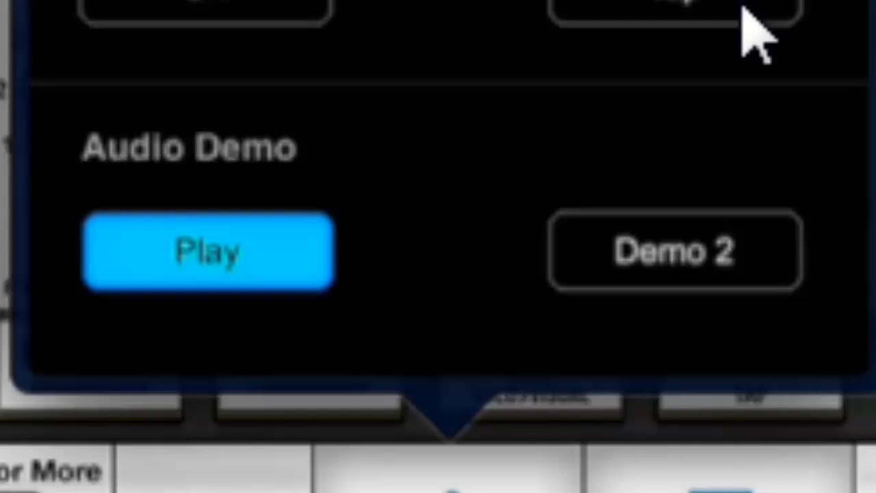
{"action": "left_click", "coordinate": [674, 252]}
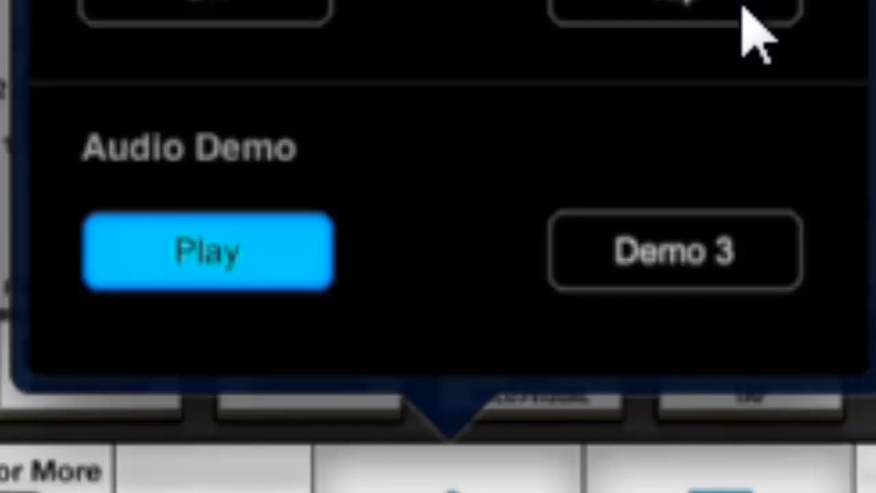
{"action": "left_click", "coordinate": [674, 251]}
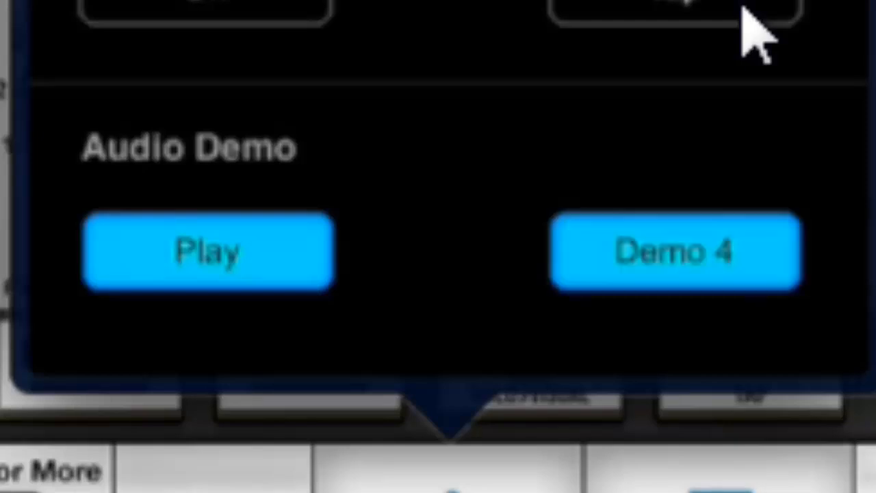
{"action": "left_click", "coordinate": [674, 252]}
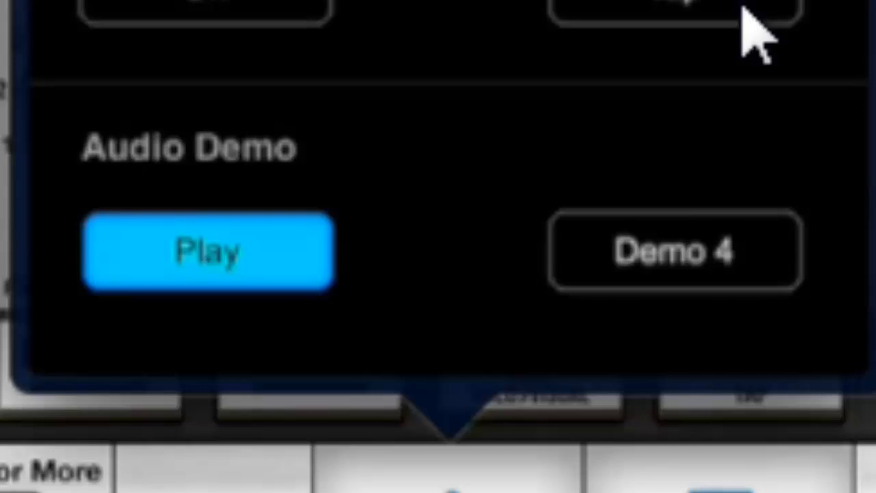
{"action": "left_click", "coordinate": [674, 252]}
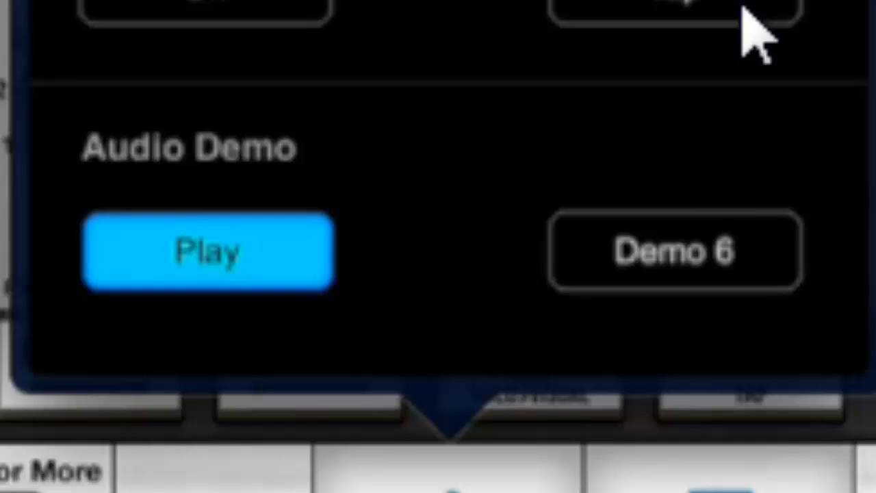
{"action": "left_click", "coordinate": [674, 249]}
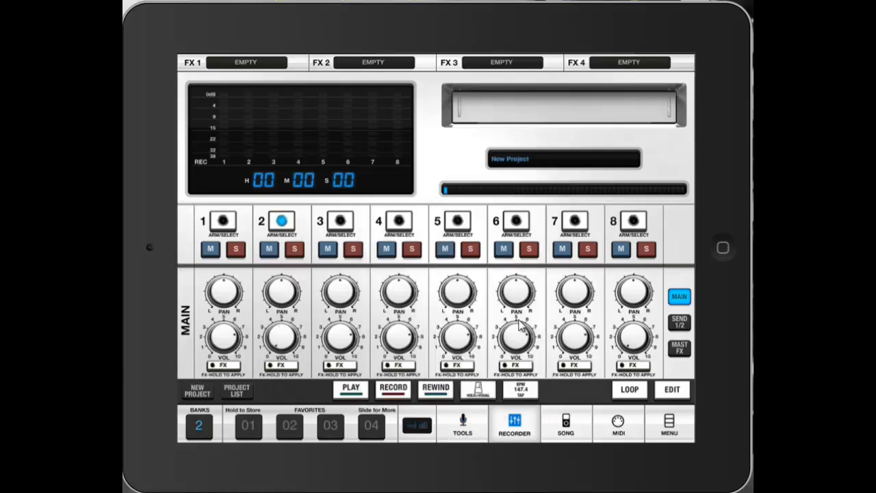
{"action": "left_click", "coordinate": [463, 425]}
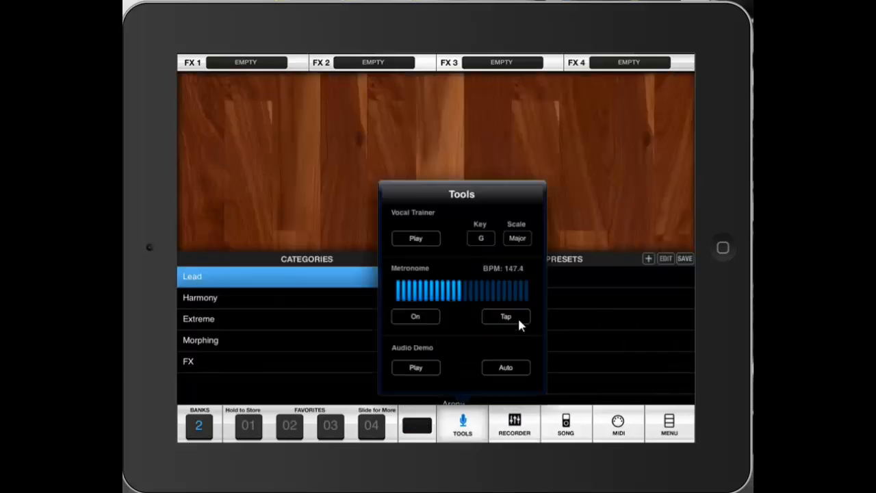